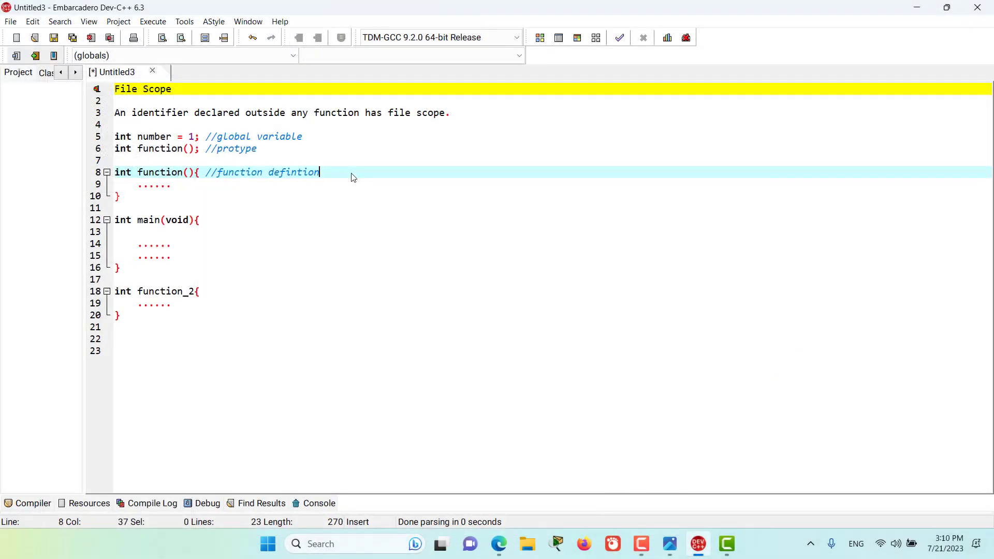
mouse_move(138, 93)
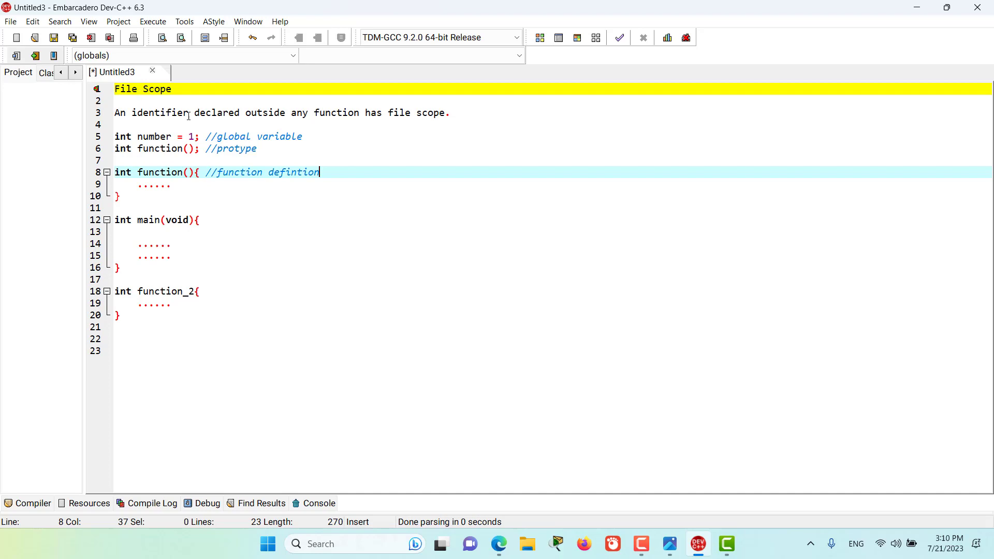
mouse_move(308, 118)
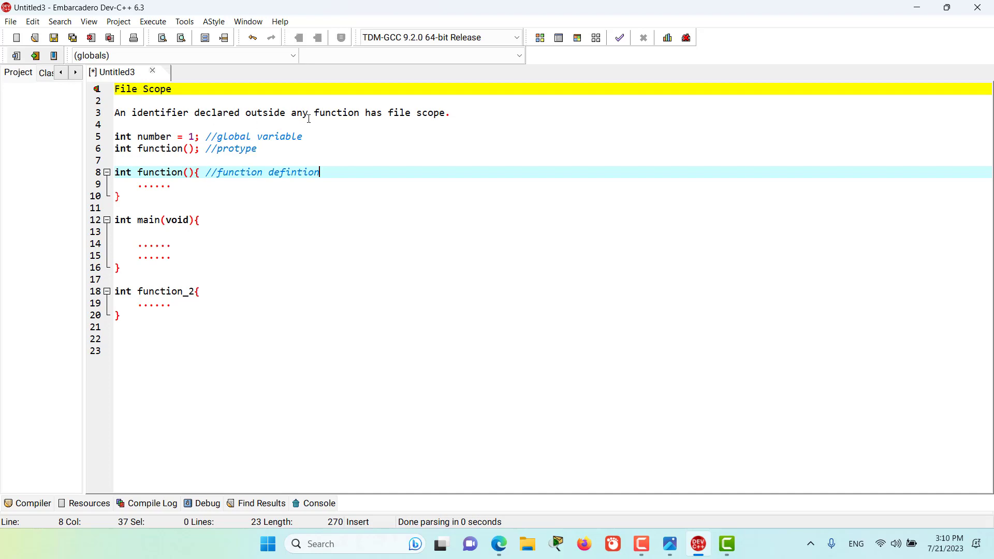
left_click(389, 112)
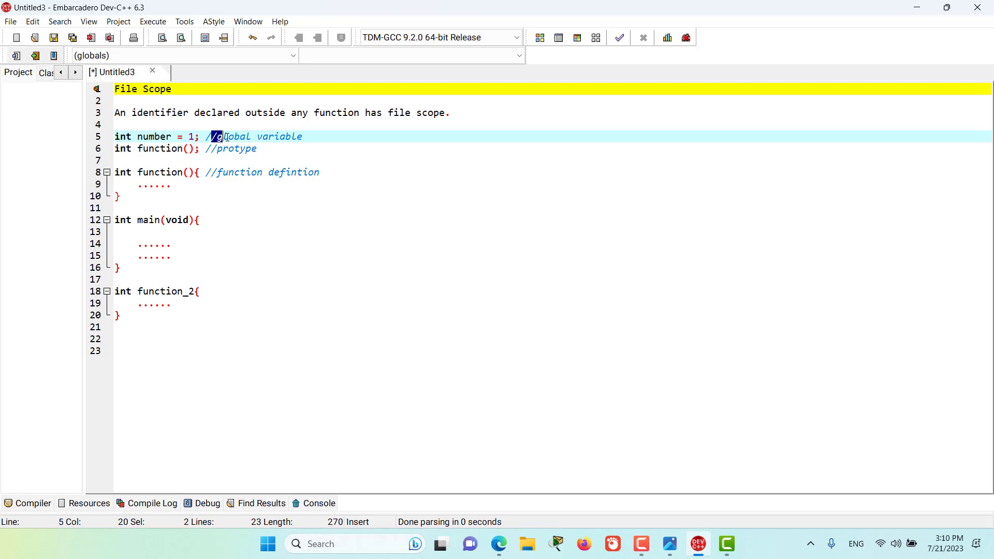
left_click_drag(219, 136, 269, 136)
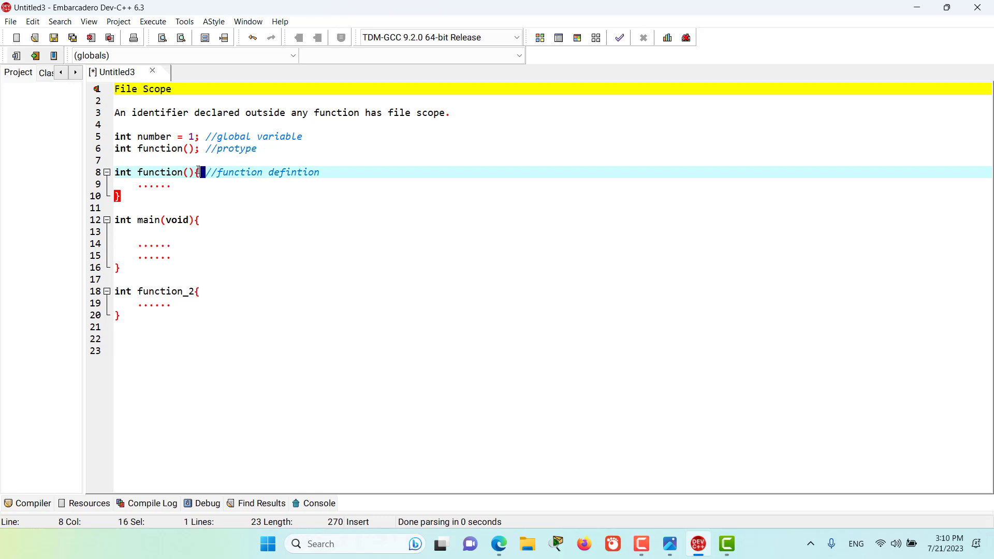
left_click(160, 148)
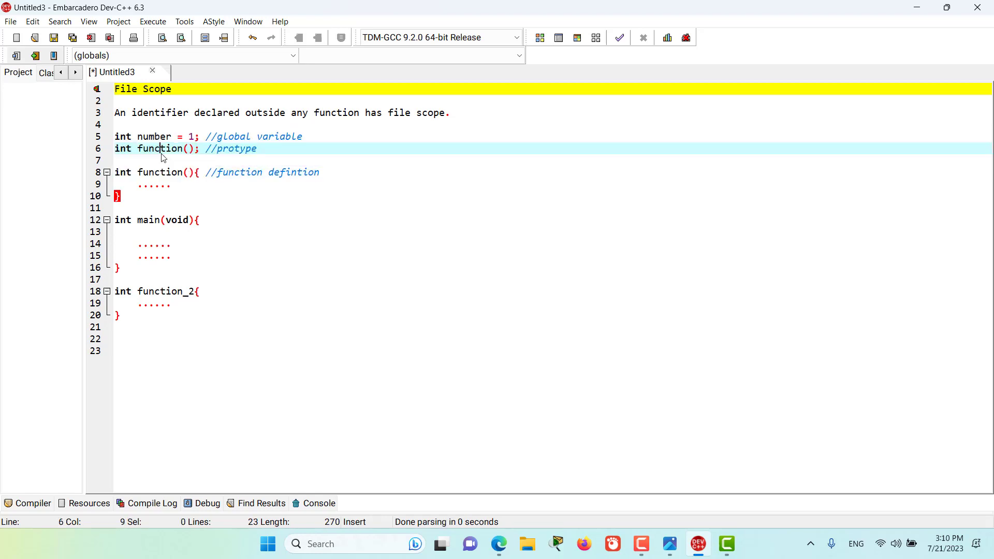
mouse_move(209, 203)
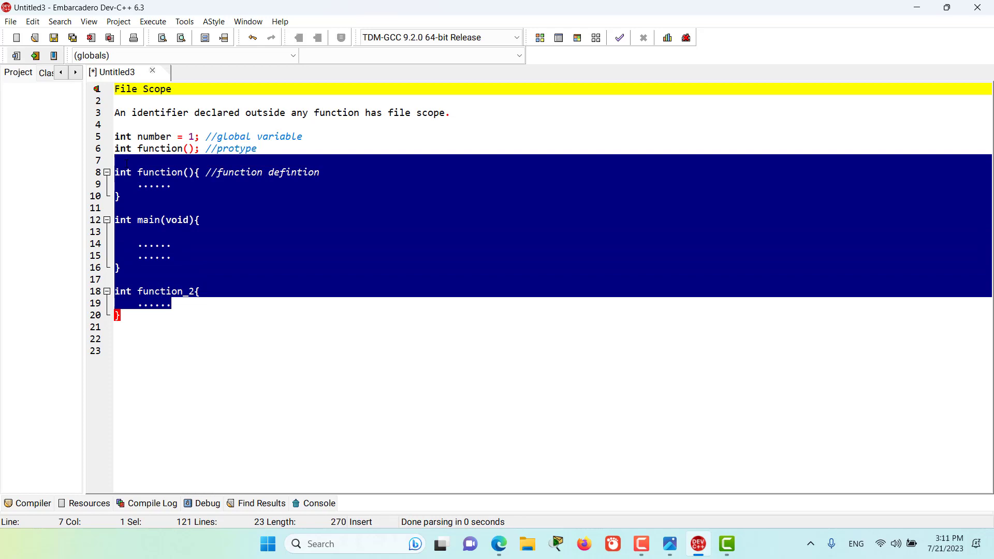
left_click(189, 136)
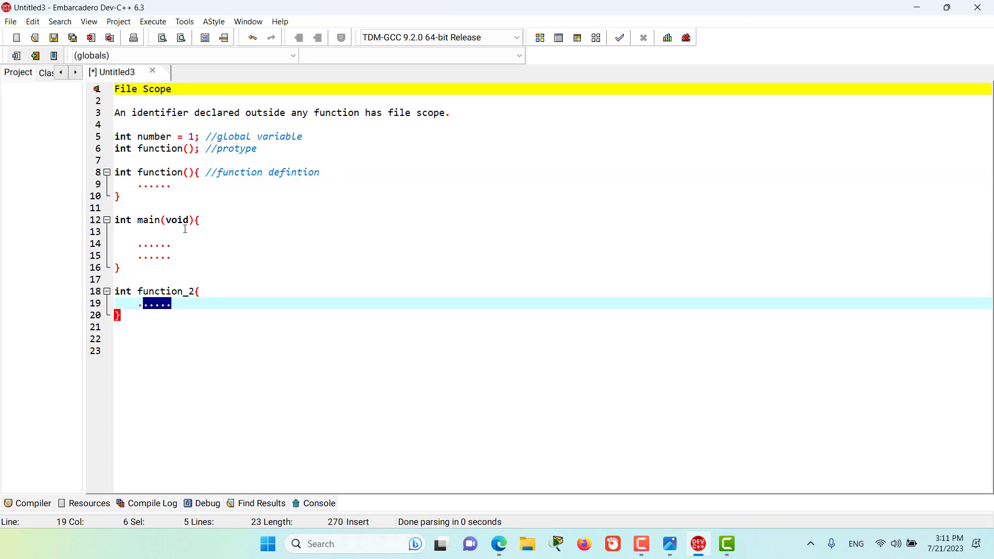
left_click(193, 196)
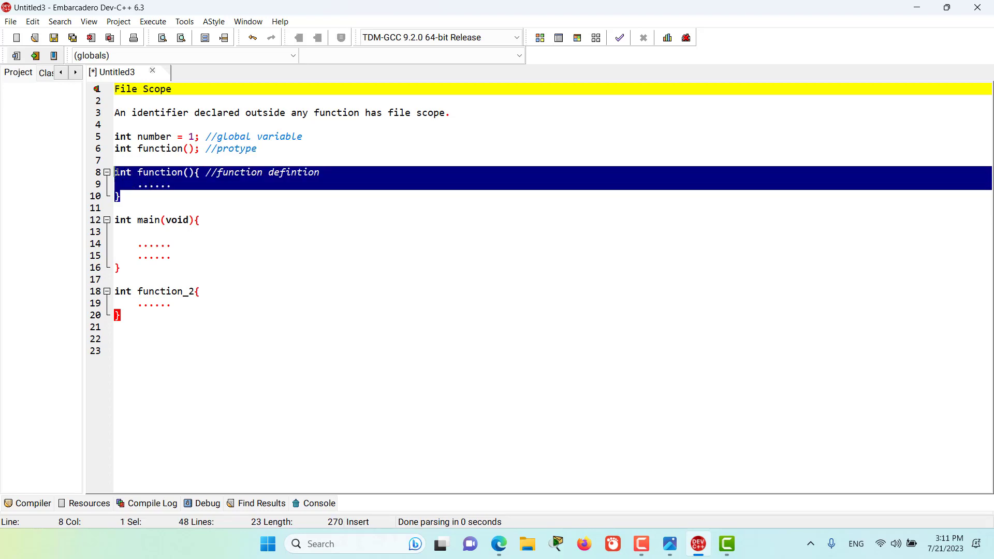
left_click(170, 184)
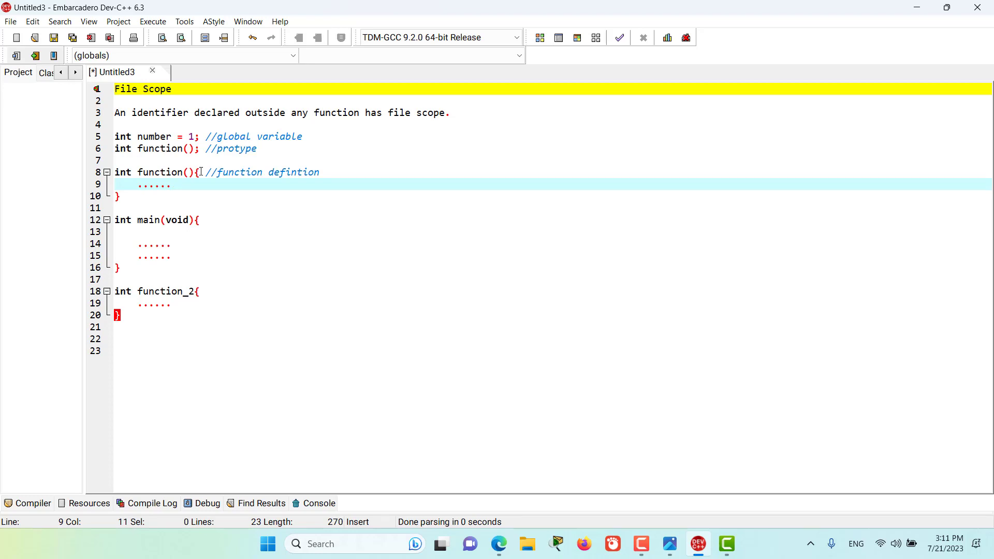
double_click(162, 172)
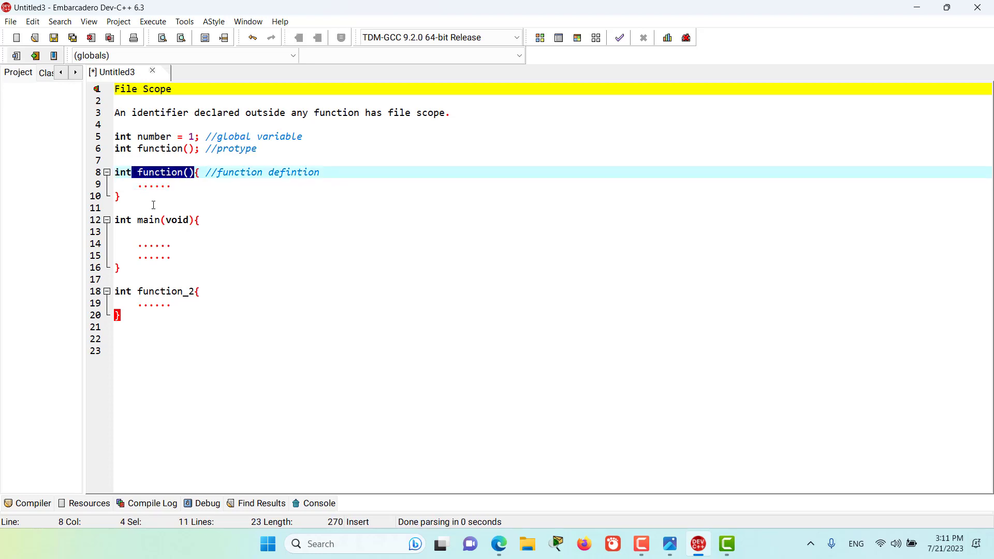
left_click(136, 231)
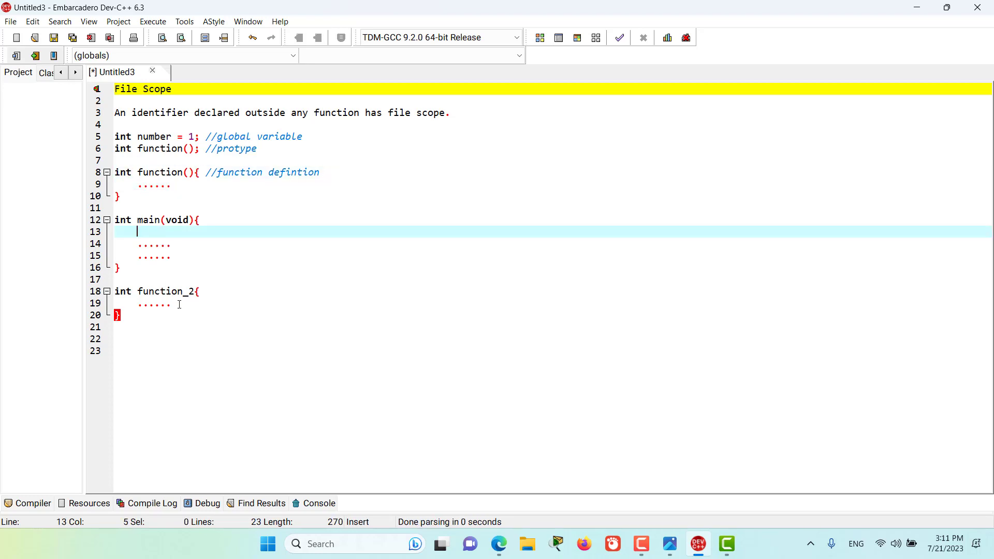